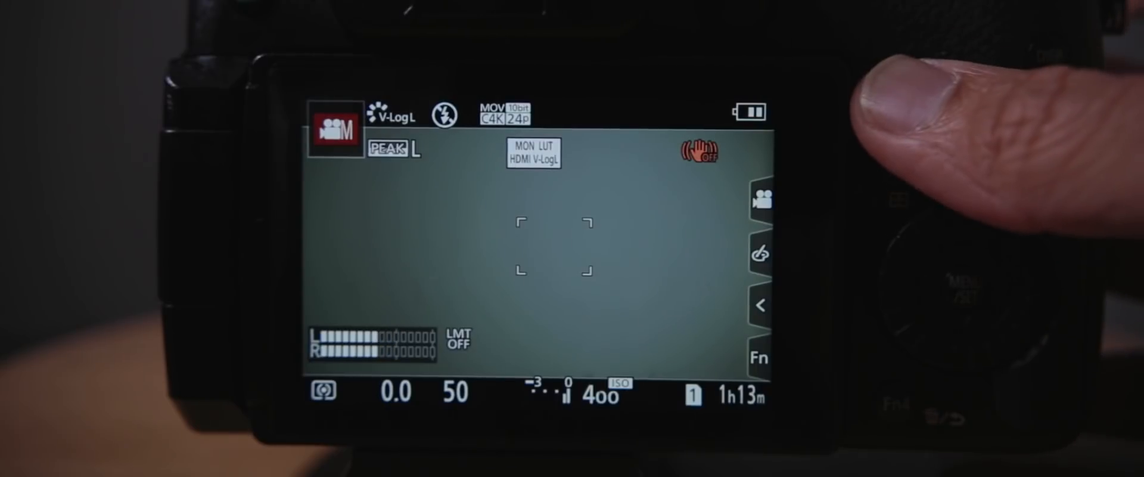
Check the status bar for V-Log L and C4K 10-bit 24p MOV recording quality
left_click(508, 111)
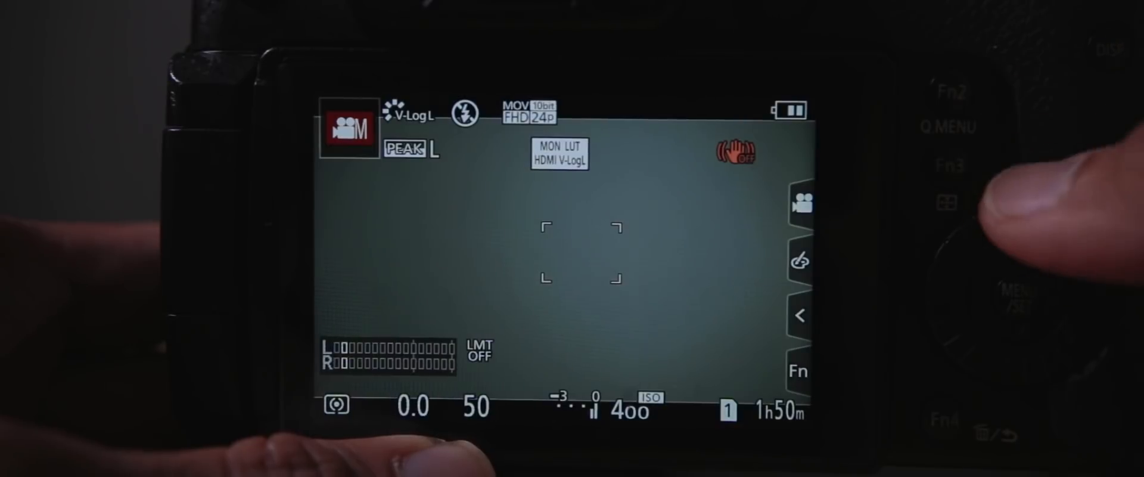
Go to page 3/4 of the Motion Picture menu and highlight Stabilizer
left_click(527, 111)
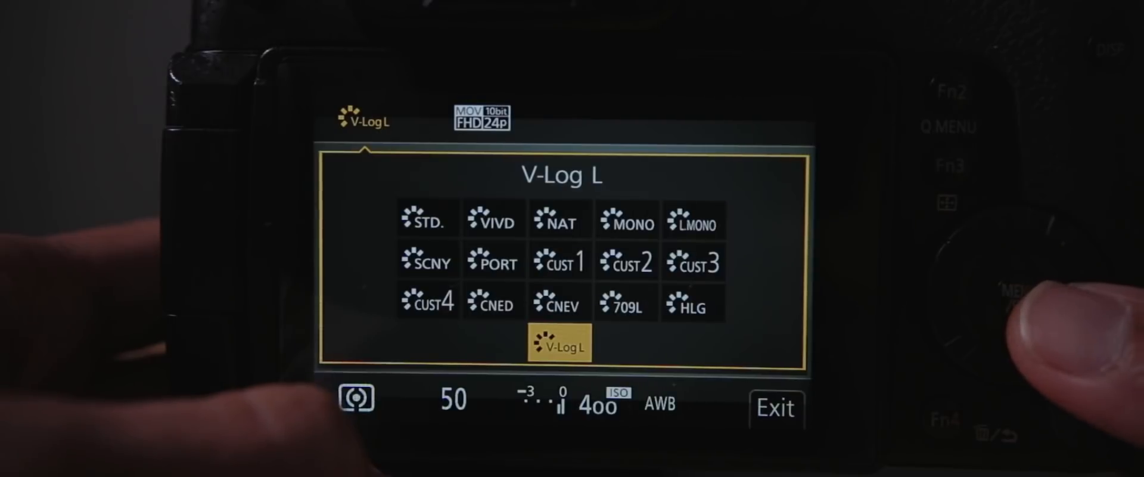
left_click(627, 262)
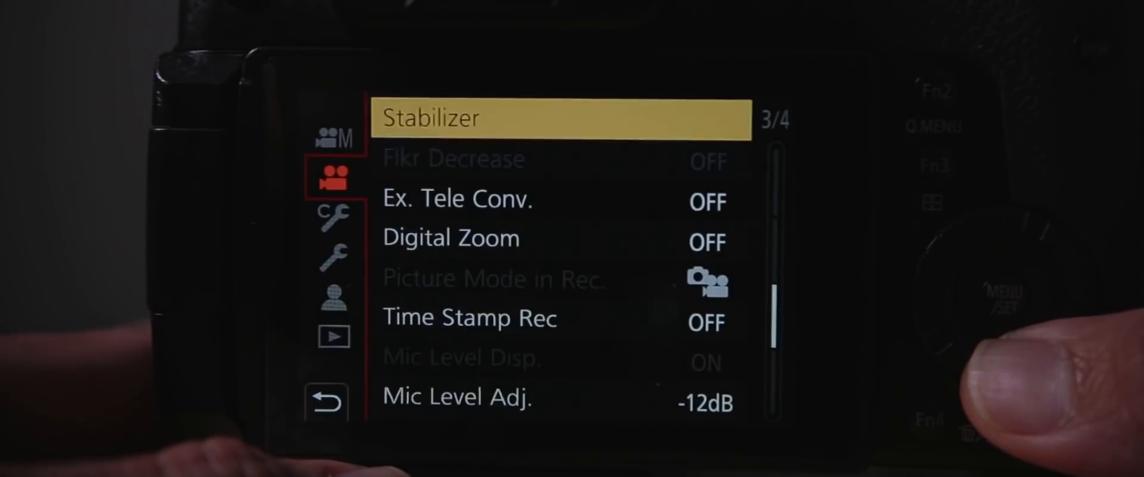
scroll("down", 3)
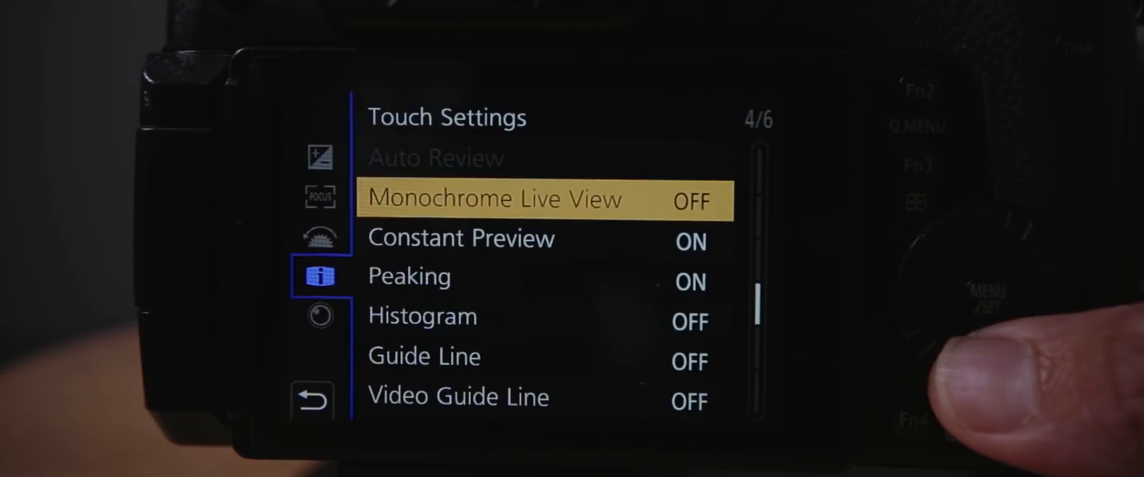
Scroll the menu toward the Guide Line and Video Guide Line display settings
scroll("down", 3)
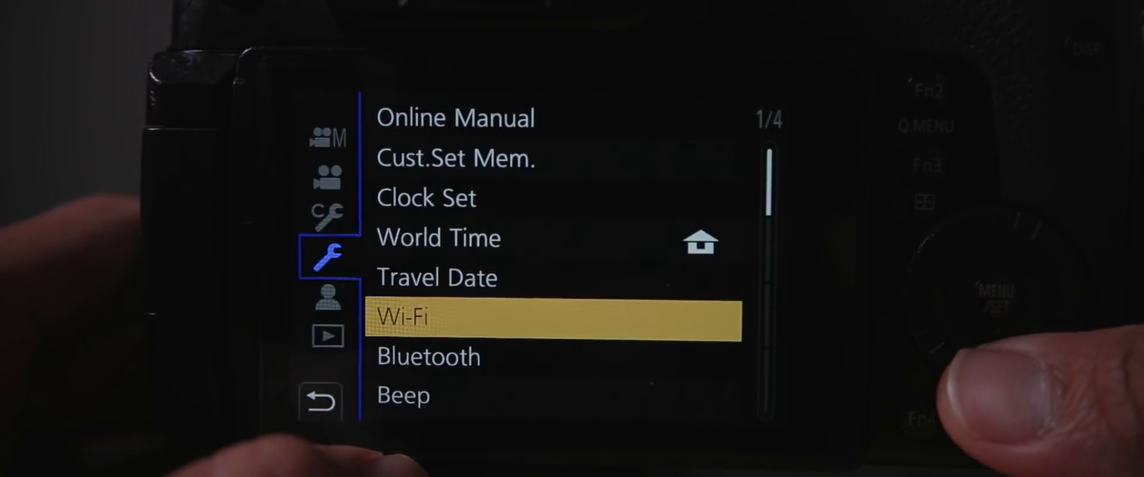
Scroll the Setup menu through pages 2 and 3 to reach Folder / File settings
scroll("down", 3)
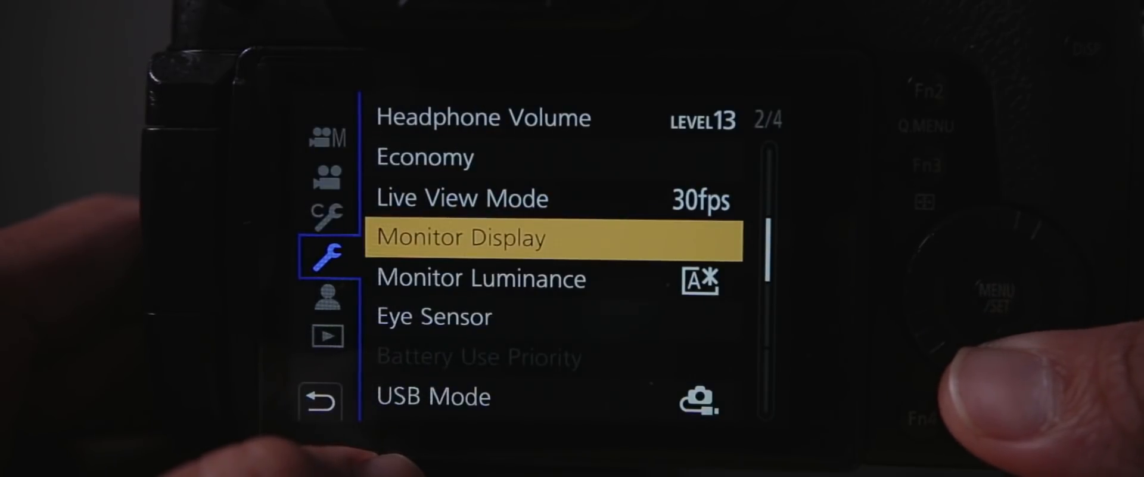
scroll("down", 3)
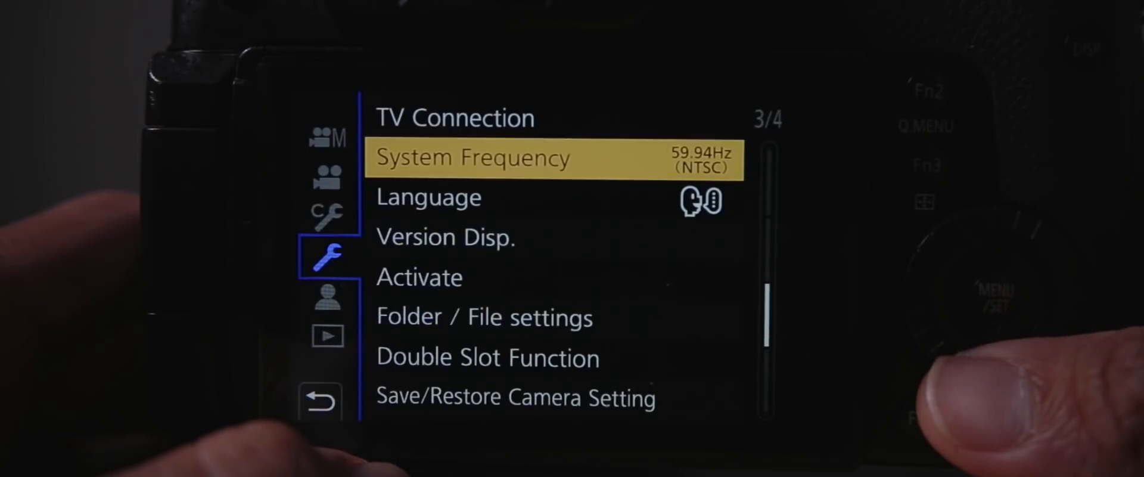
scroll("down", 3)
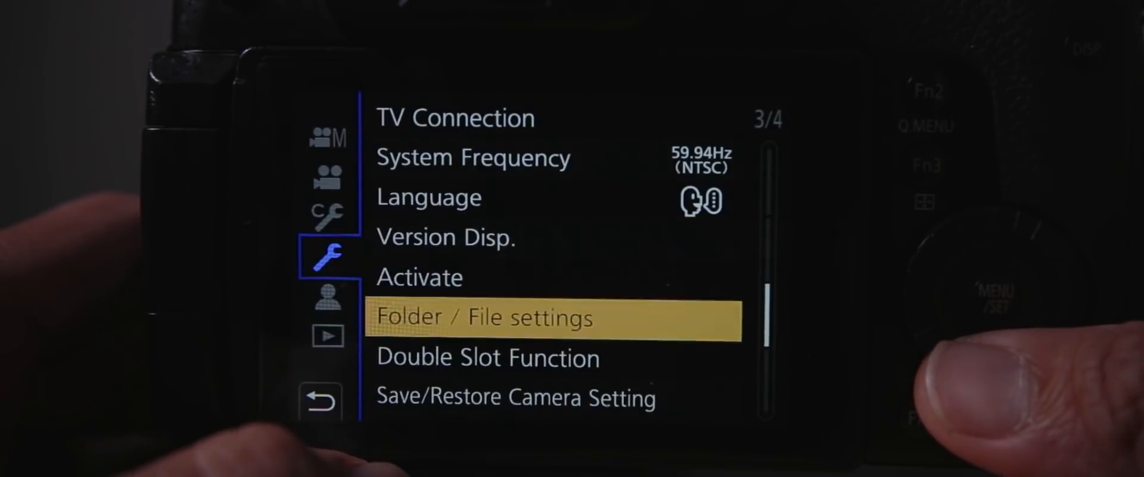